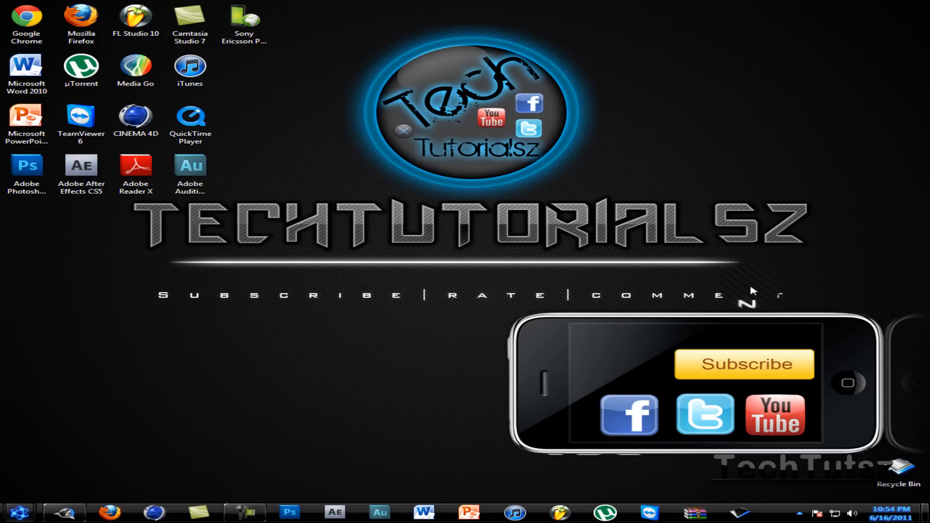
pyautogui.moveTo(198, 488)
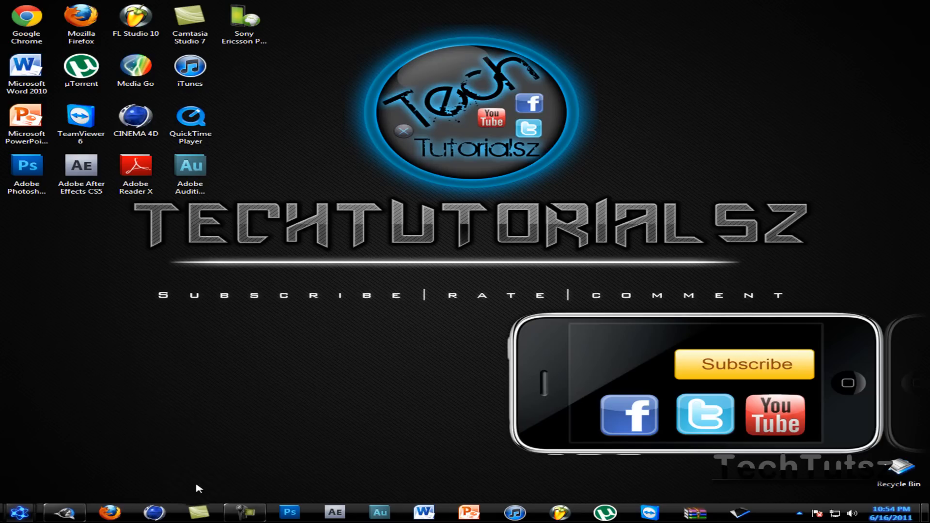
pyautogui.moveTo(413, 442)
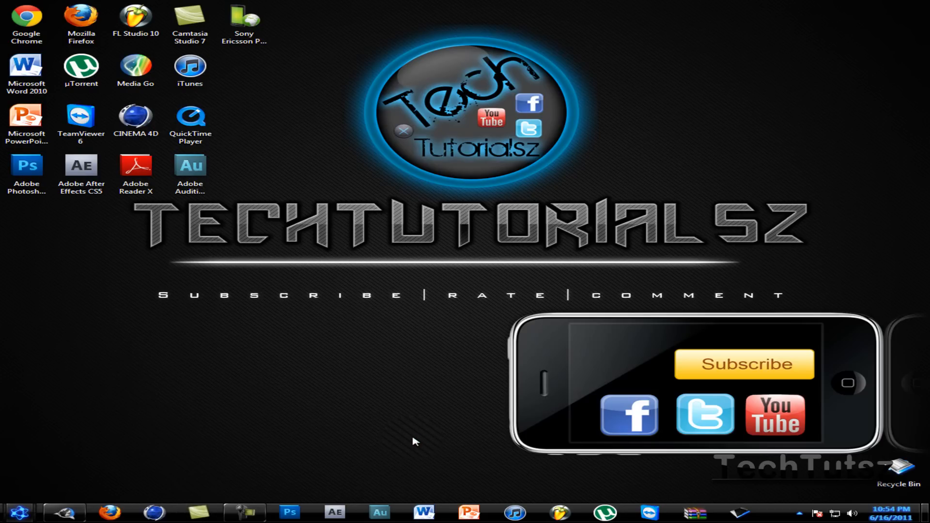
# - Launch Camtasia Studio 7, decline the upgrade check, and open the Import media dialog
pyautogui.doubleClick(190, 18)
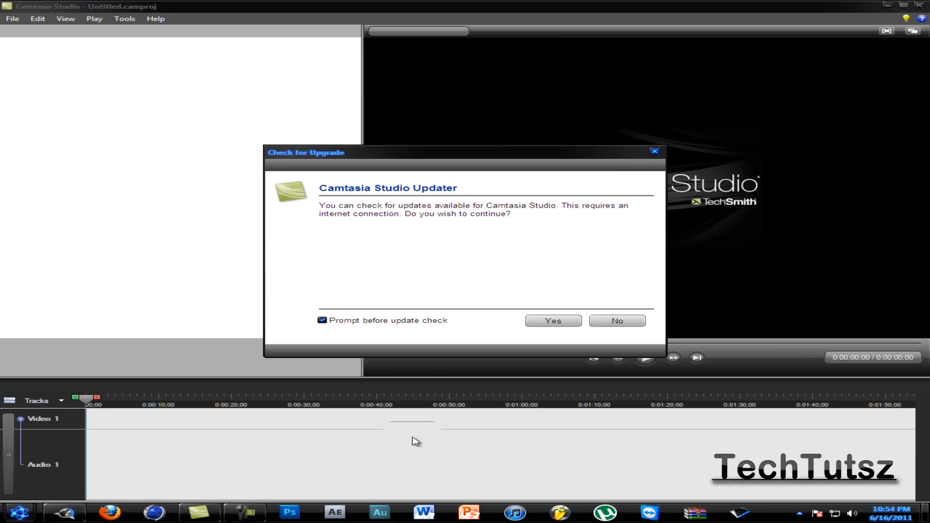
pyautogui.click(615, 320)
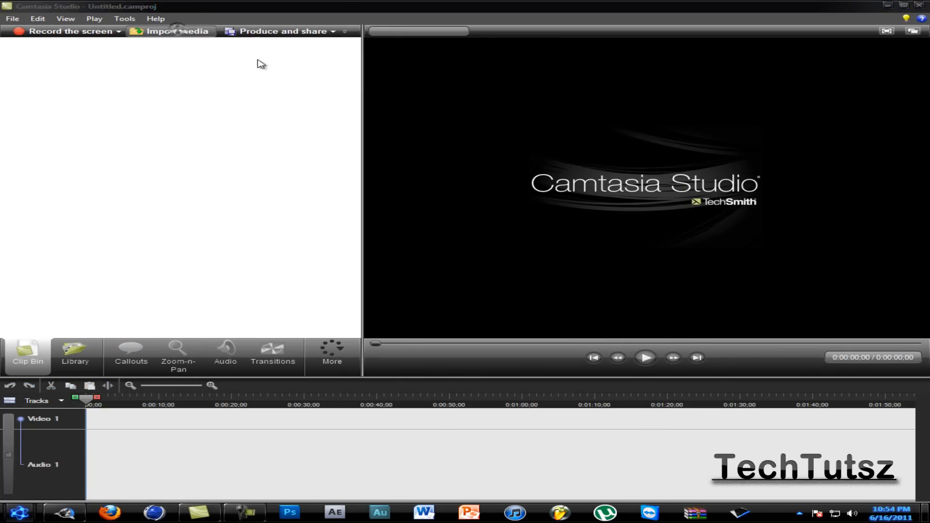
pyautogui.click(175, 31)
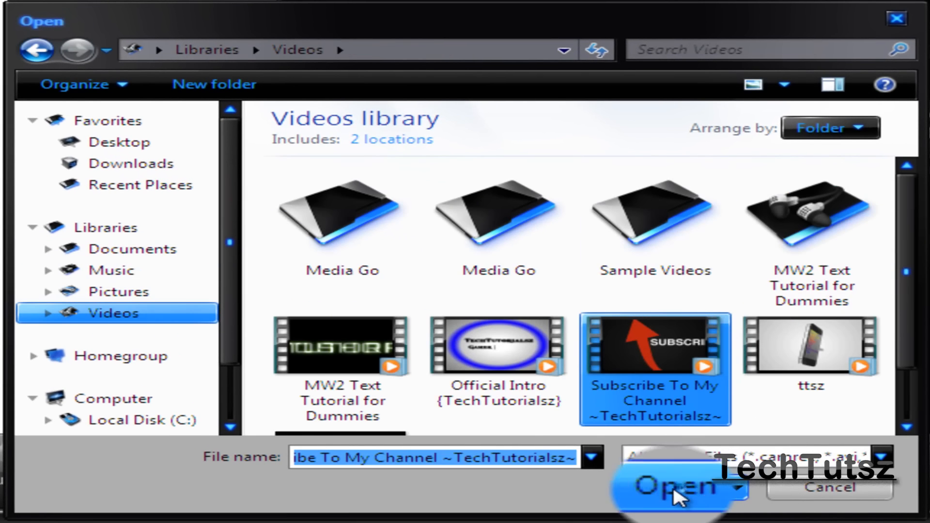
# - Import the Subscribe To My Channel video and set editing dimensions to 1280 x 720
pyautogui.click(676, 487)
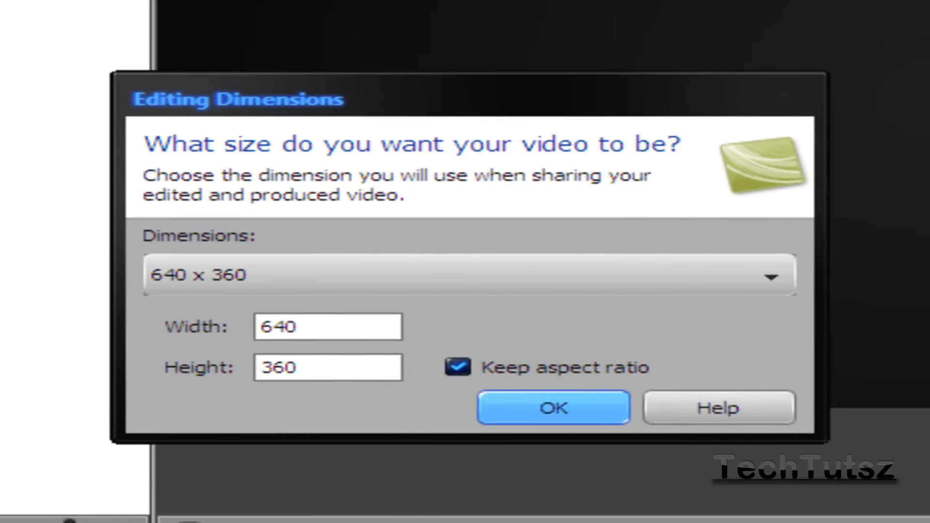
pyautogui.click(772, 274)
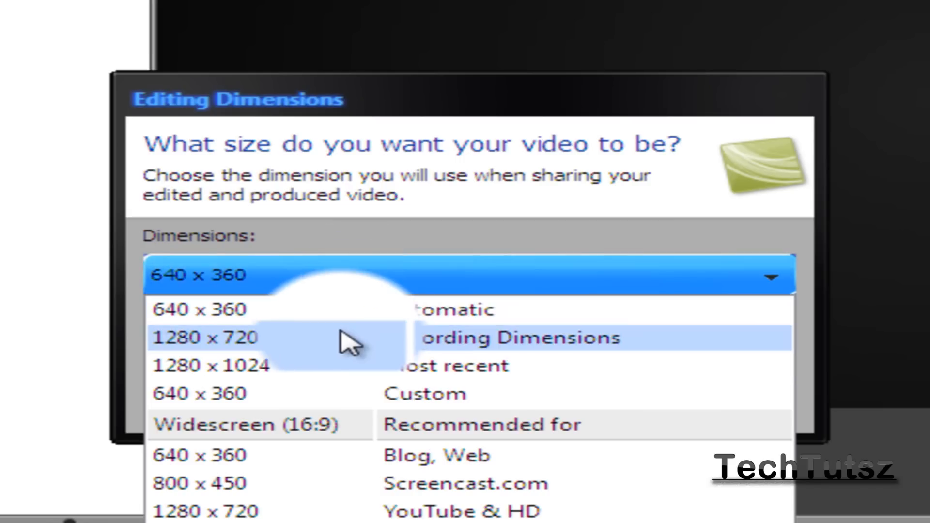
pyautogui.click(204, 338)
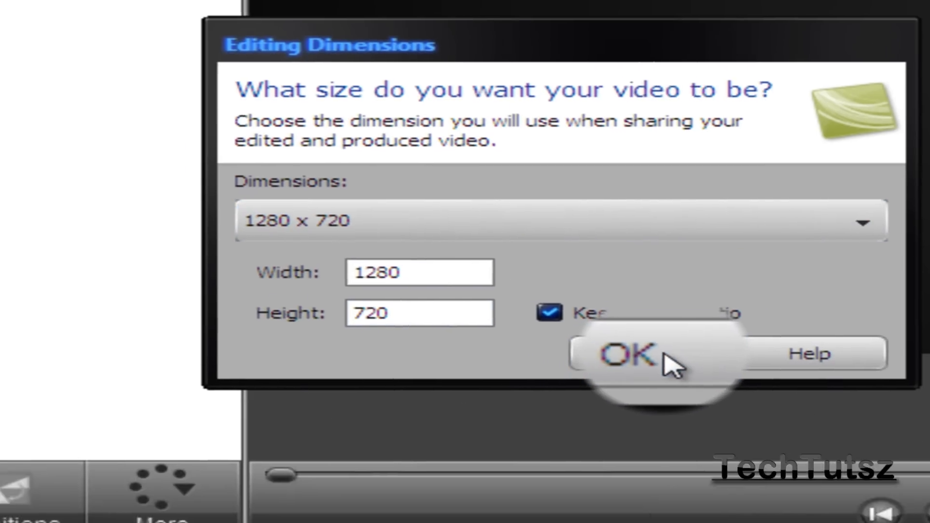
pyautogui.click(625, 353)
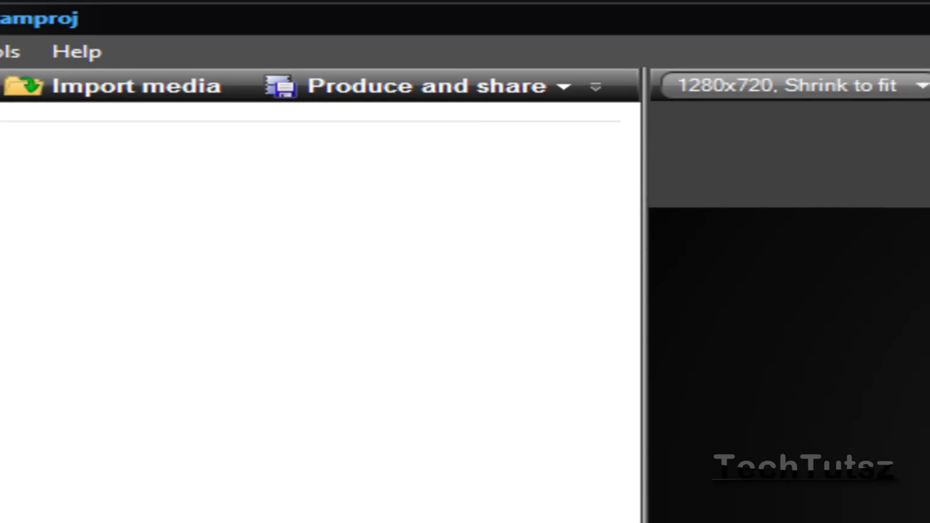
pyautogui.moveTo(159, 191)
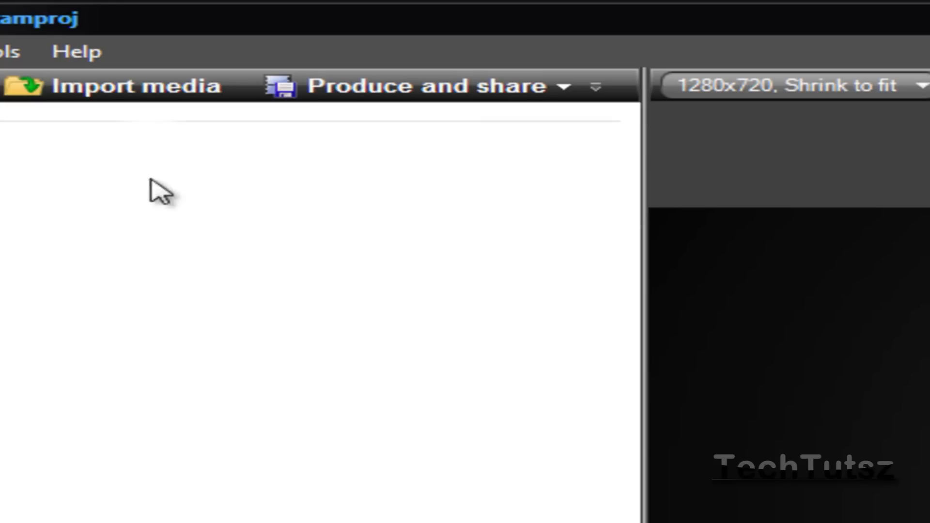
pyautogui.moveTo(430, 90)
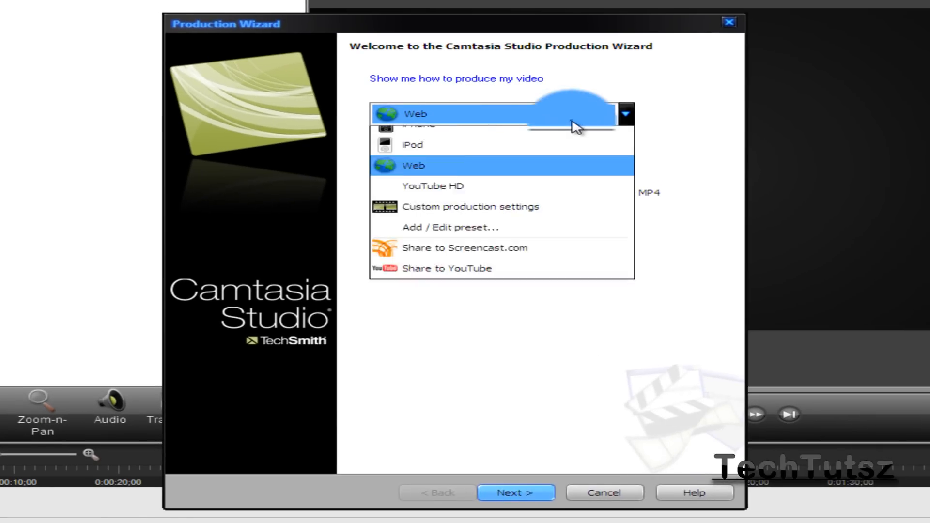
# - Create a new production preset named 'YouTube 720p' with WMV - Windows Media video format
pyautogui.click(449, 227)
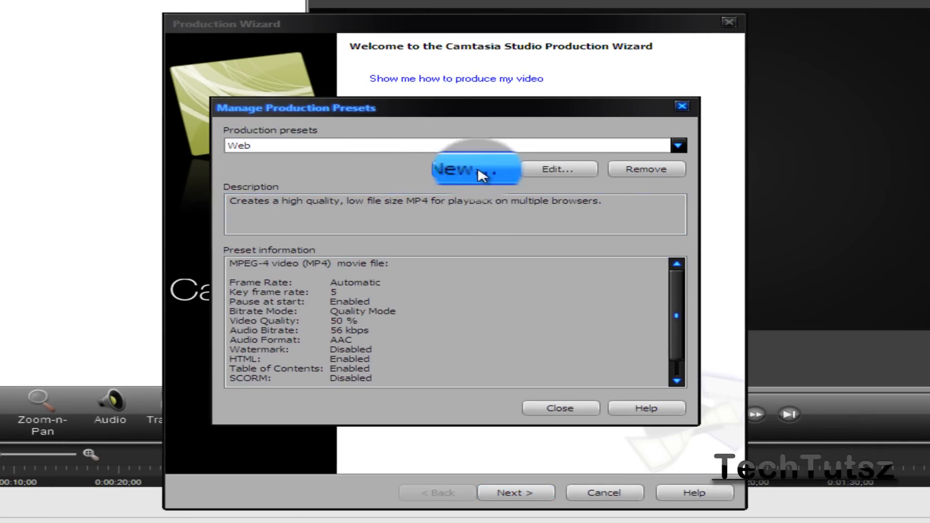
pyautogui.click(458, 169)
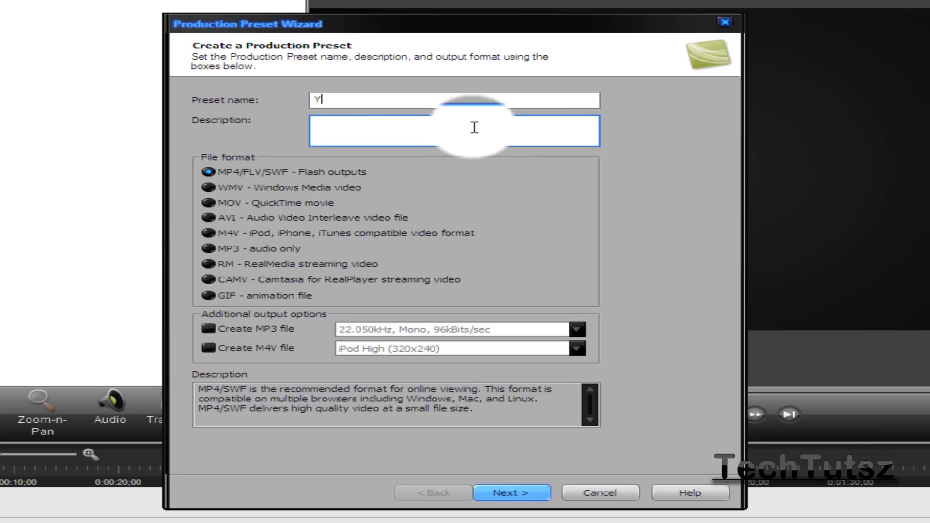
pyautogui.write('ouTube 7')
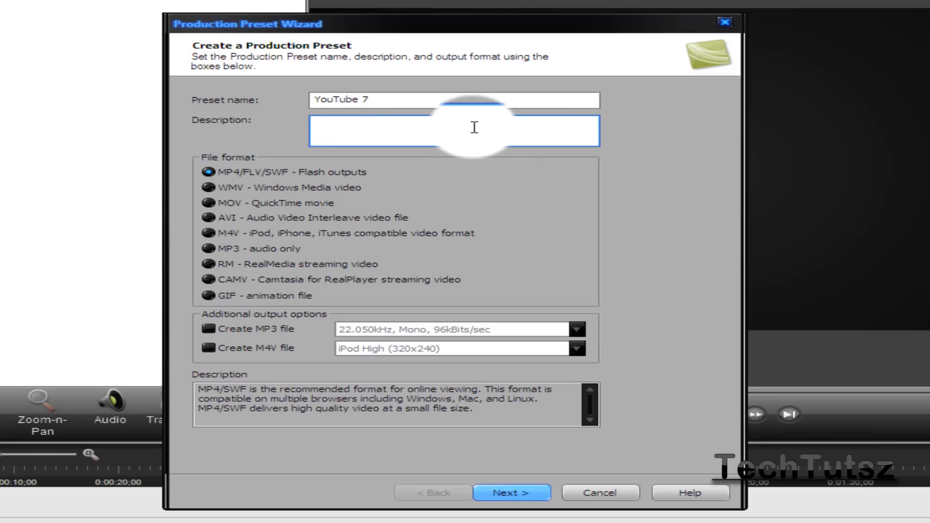
pyautogui.write('20p')
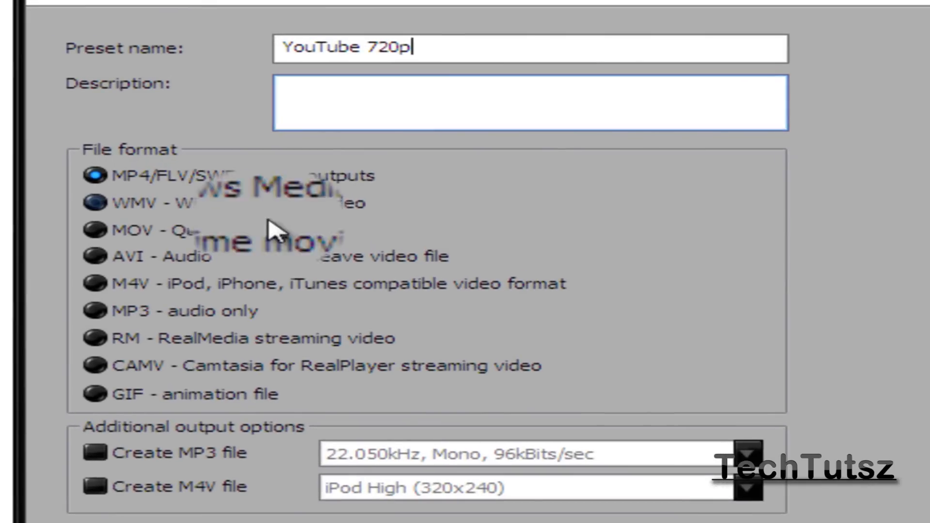
pyautogui.click(93, 228)
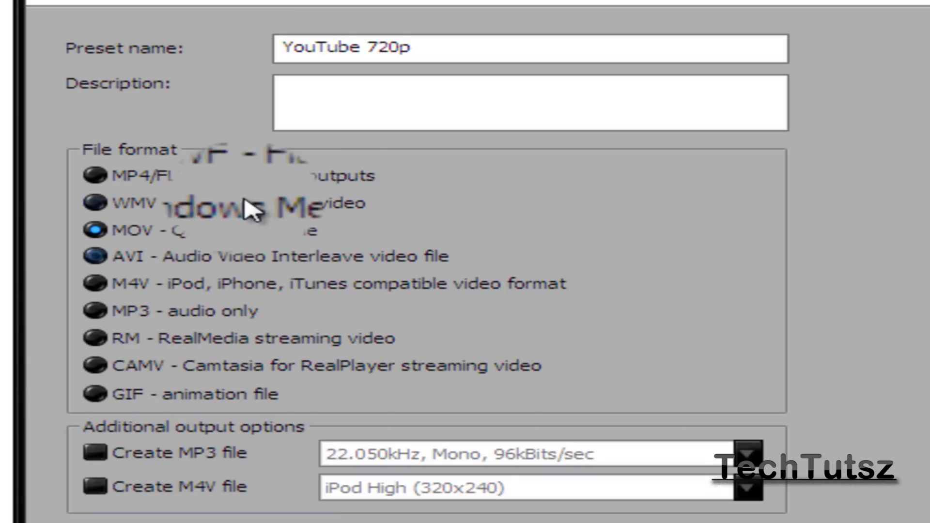
pyautogui.click(95, 203)
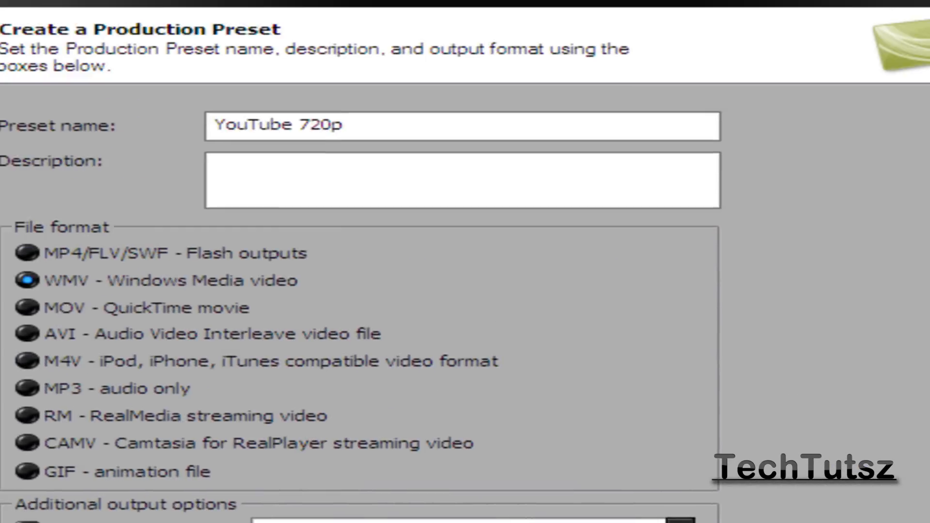
pyautogui.scroll(-3)
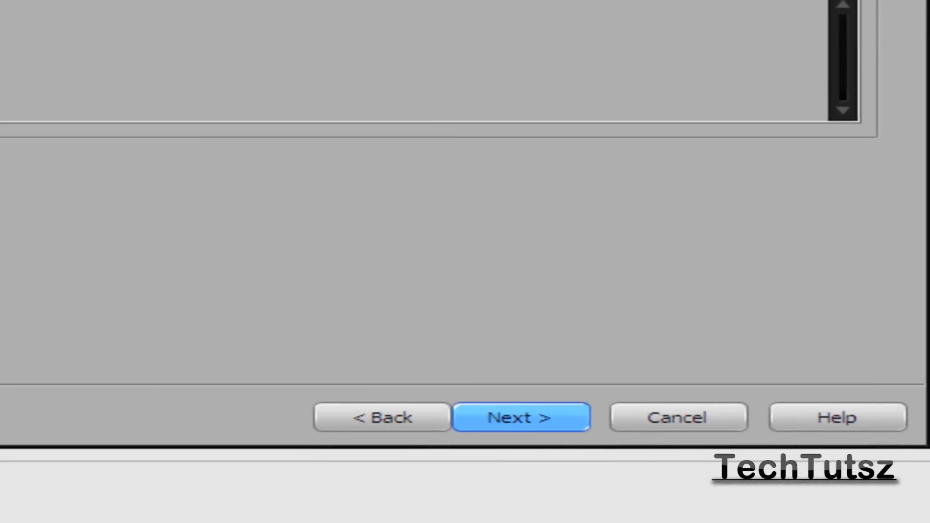
# - Give the YouTube 720p preset a custom 1280x720 video size and complete the wizard
pyautogui.click(520, 417)
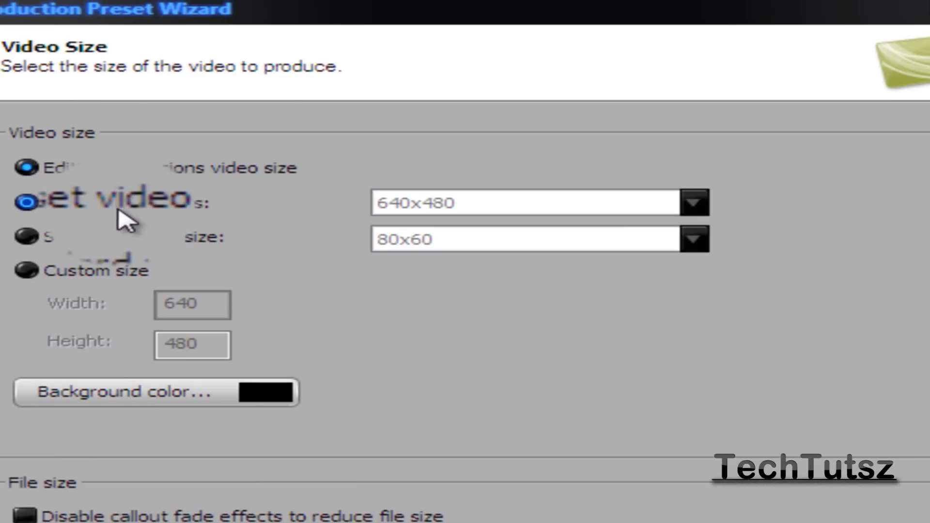
pyautogui.click(26, 237)
pyautogui.write('1280')
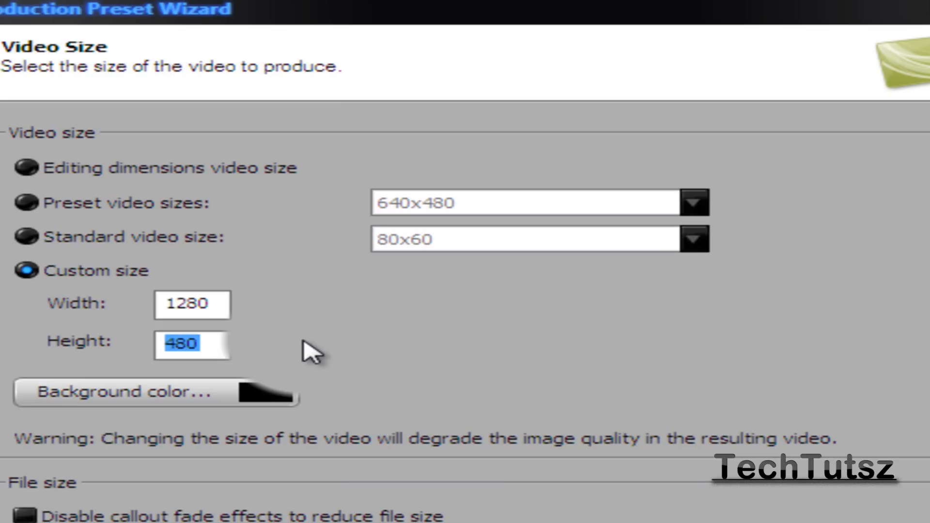
pyautogui.write('720')
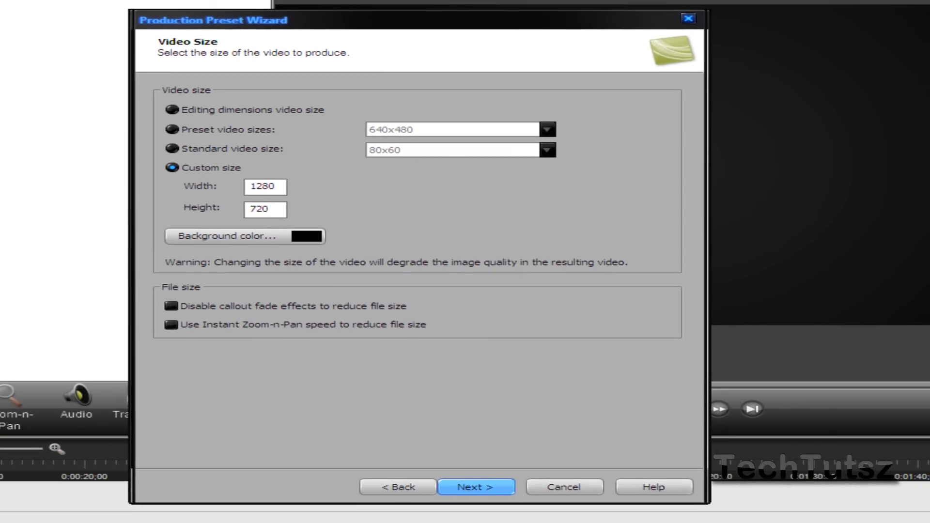
pyautogui.click(265, 209)
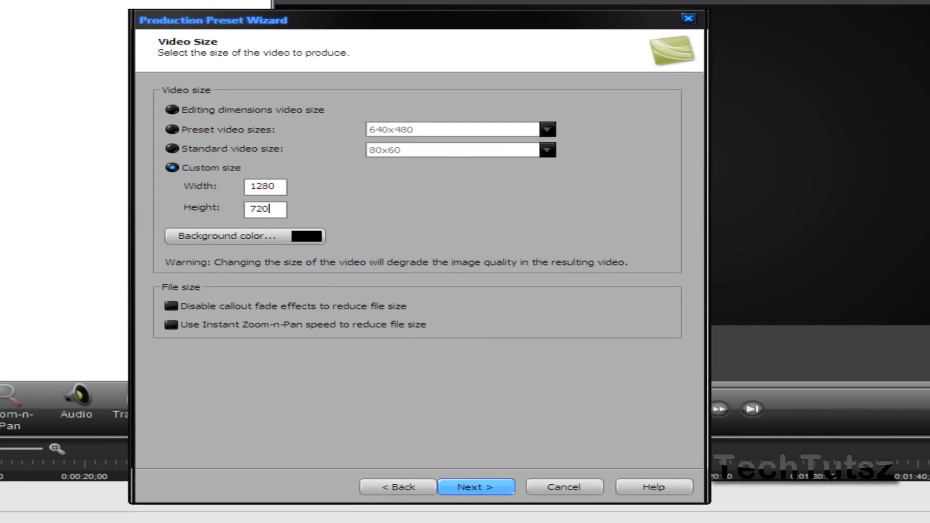
pyautogui.moveTo(476, 417)
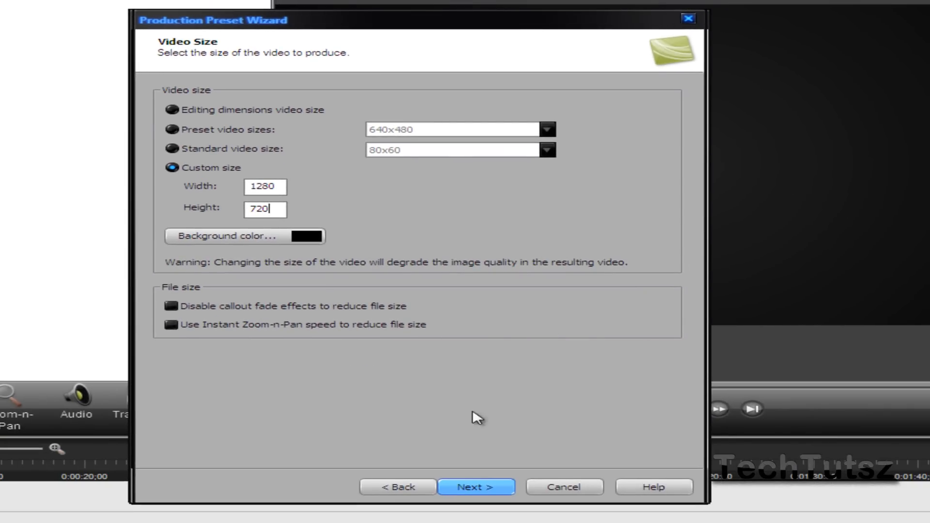
pyautogui.click(475, 486)
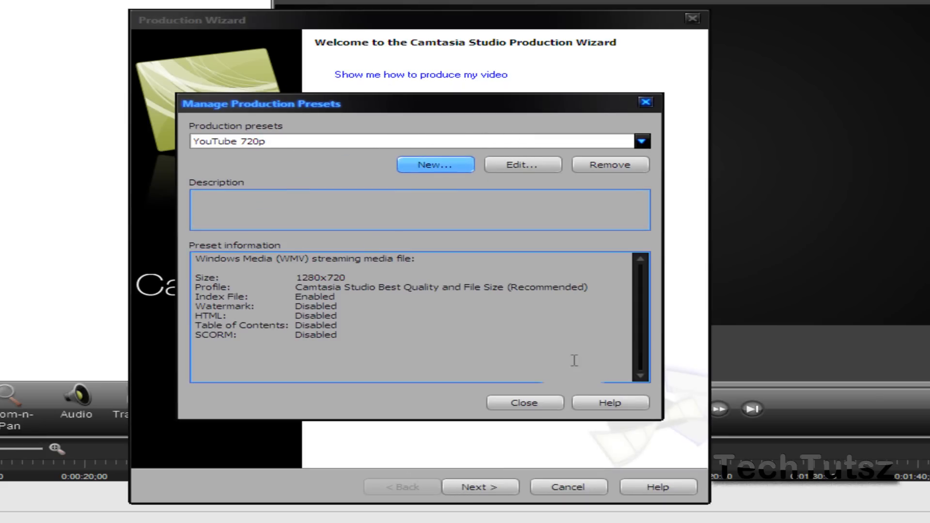
# - Select the YouTube 720p preset, choose Desktop as the output folder, and start rendering
pyautogui.click(523, 402)
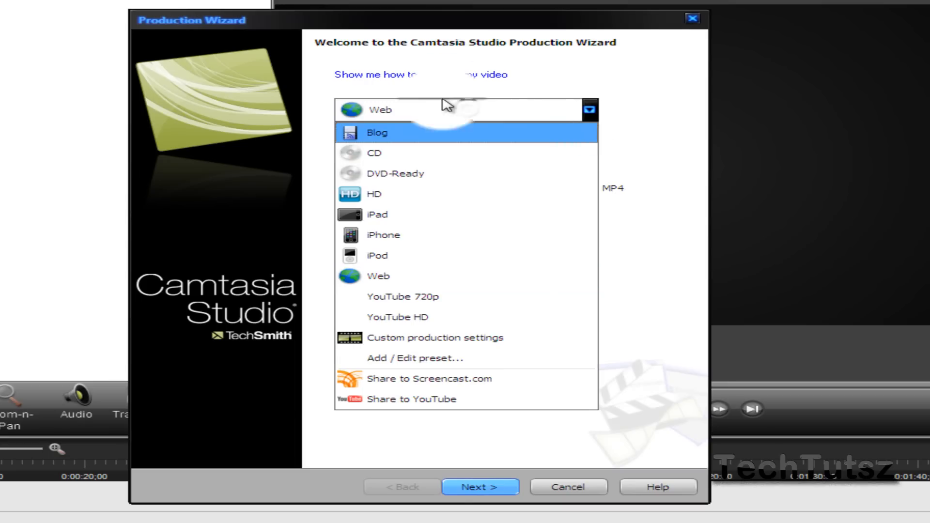
pyautogui.click(401, 296)
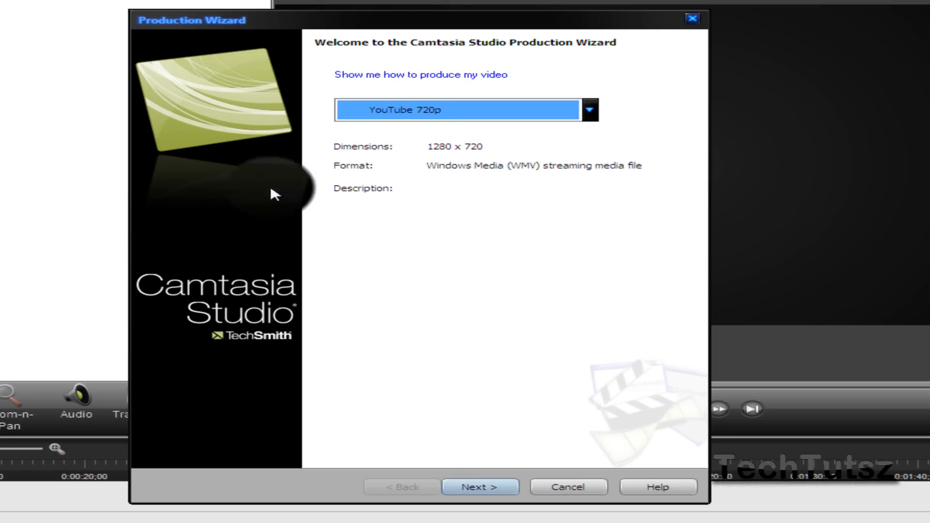
pyautogui.moveTo(467, 333)
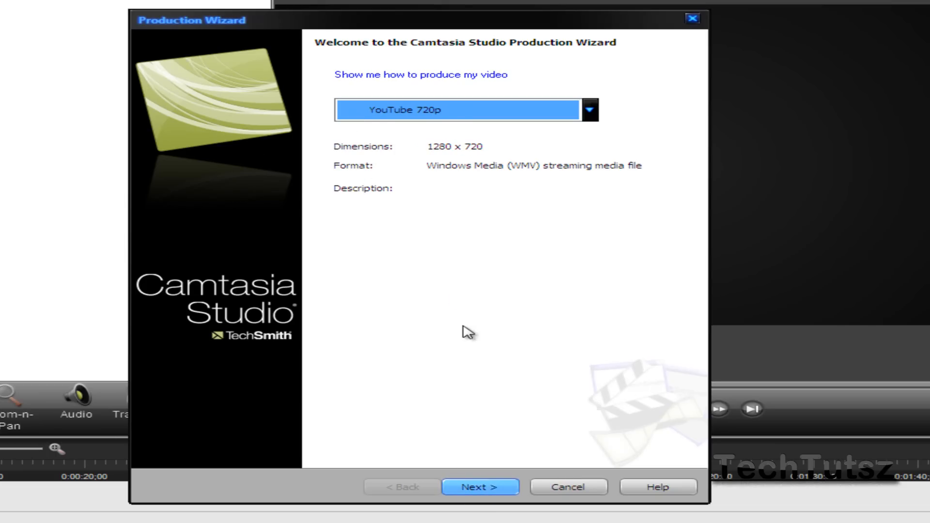
pyautogui.moveTo(476, 348)
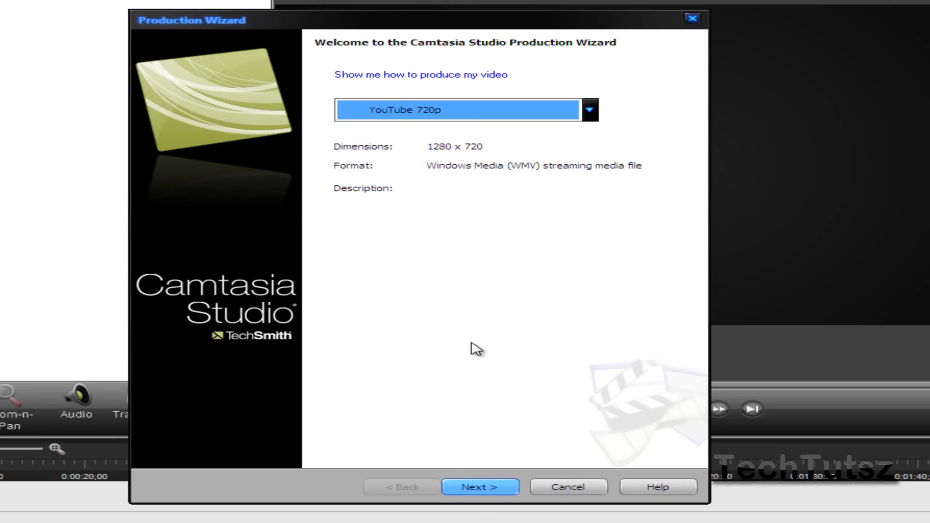
pyautogui.click(480, 487)
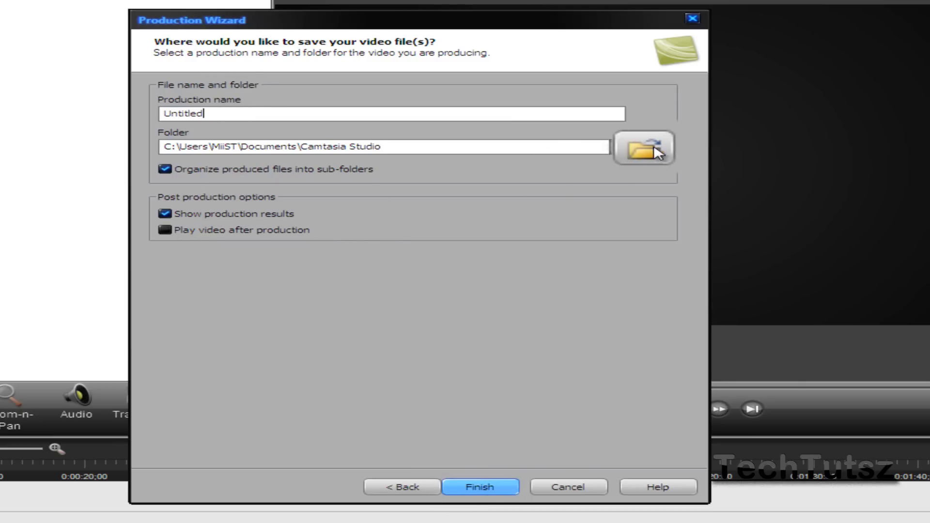
pyautogui.click(644, 148)
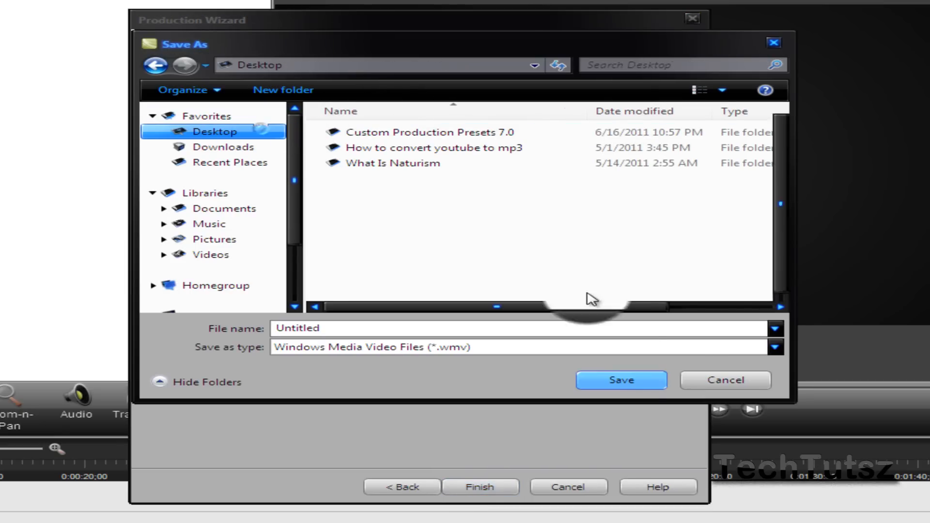
pyautogui.click(620, 380)
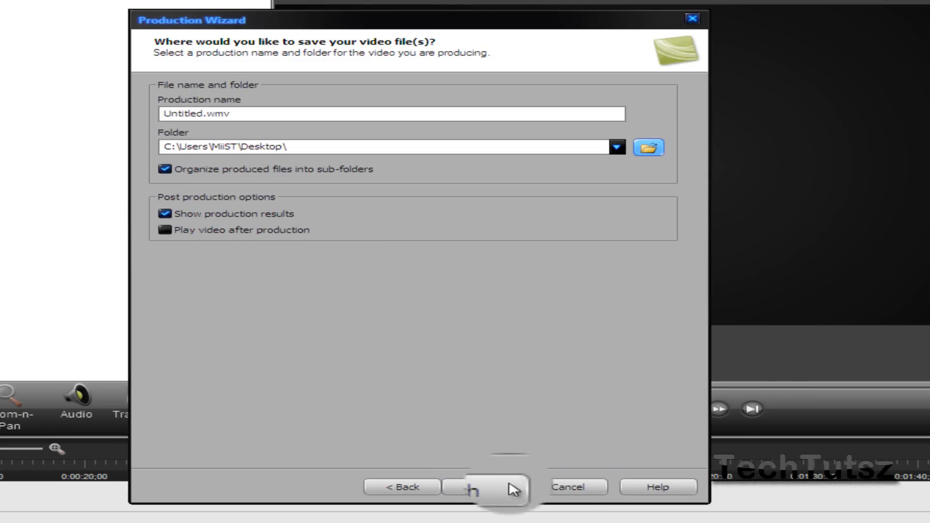
pyautogui.click(466, 486)
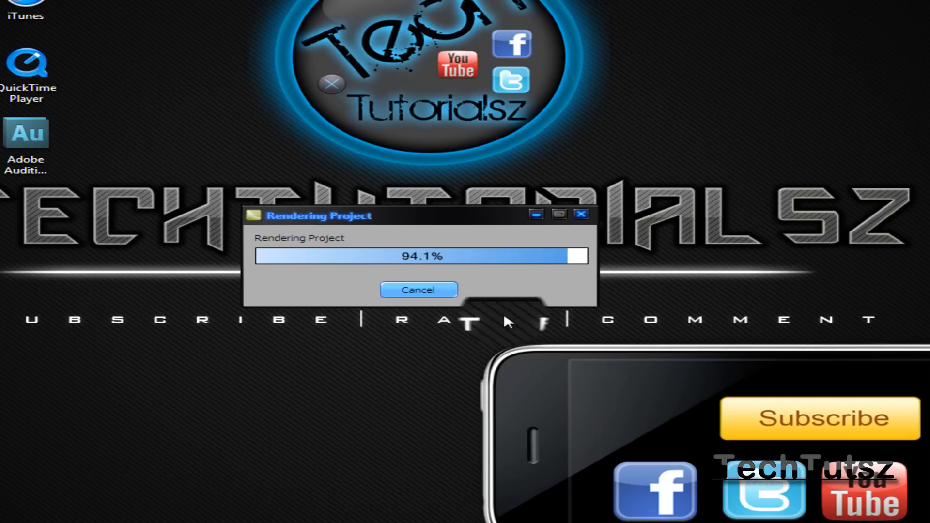
pyautogui.moveTo(379, 384)
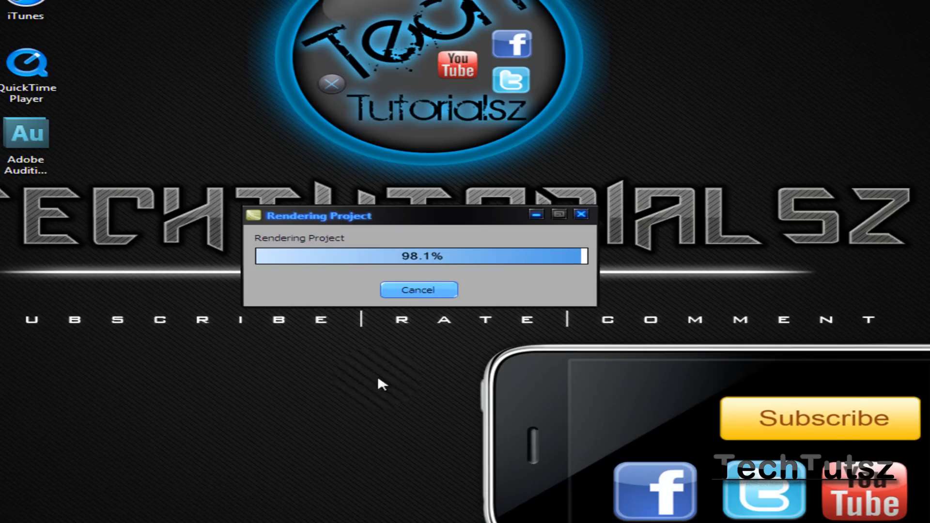
pyautogui.moveTo(320, 311)
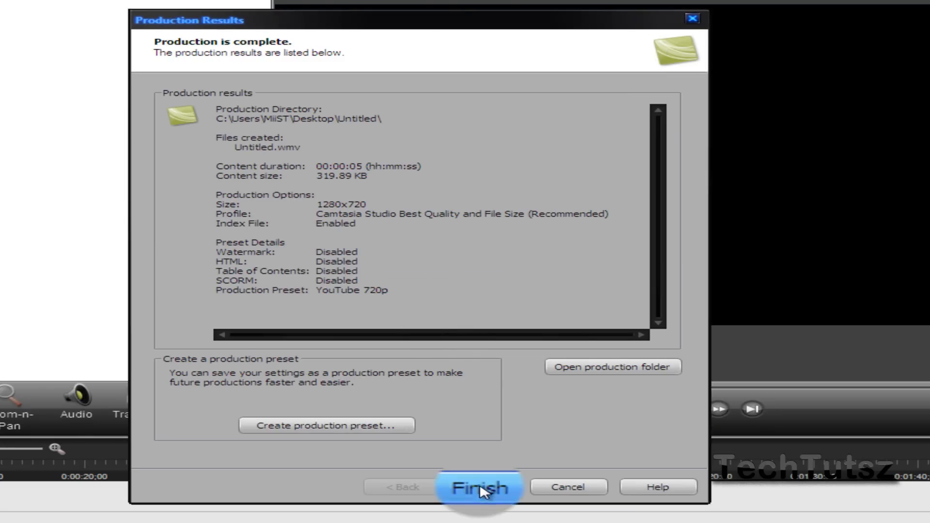
# - Close the Production Results and answer the save-project-changes prompt
pyautogui.click(479, 487)
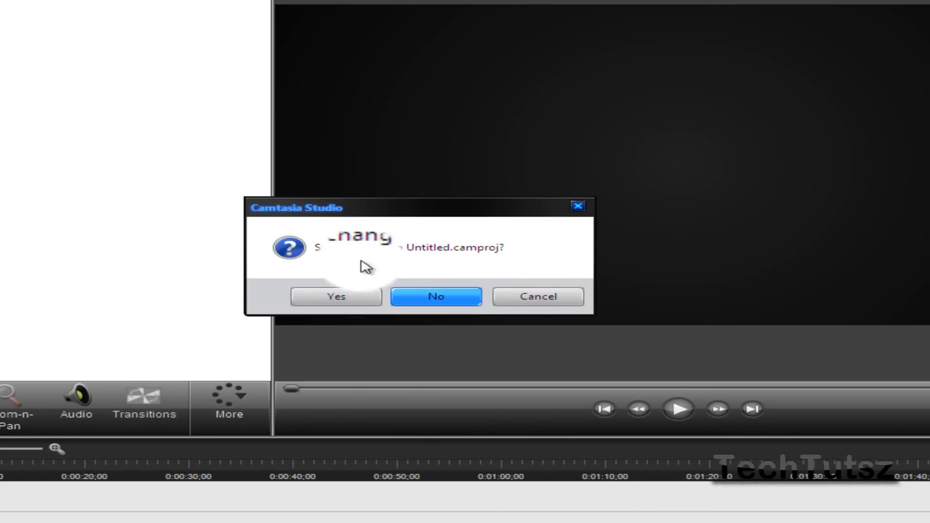
pyautogui.click(435, 296)
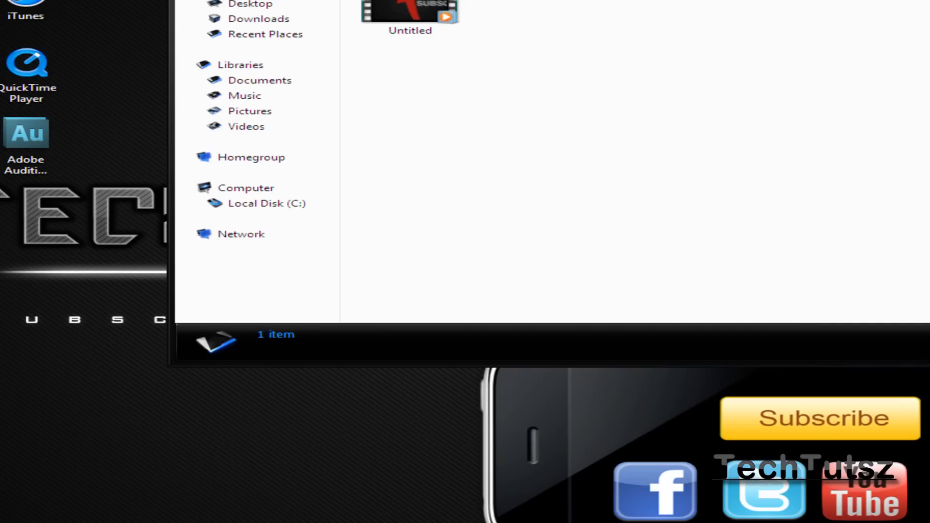